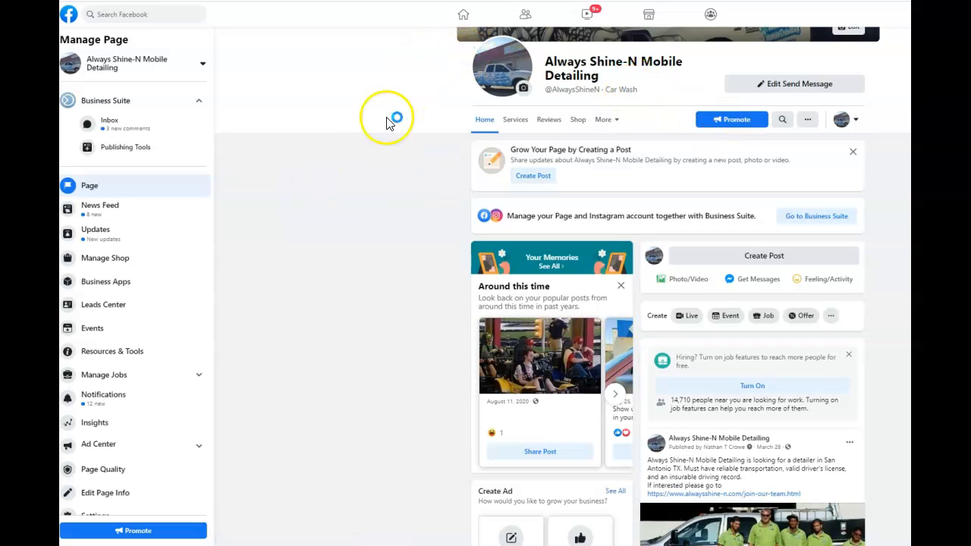
mouse_move(730, 119)
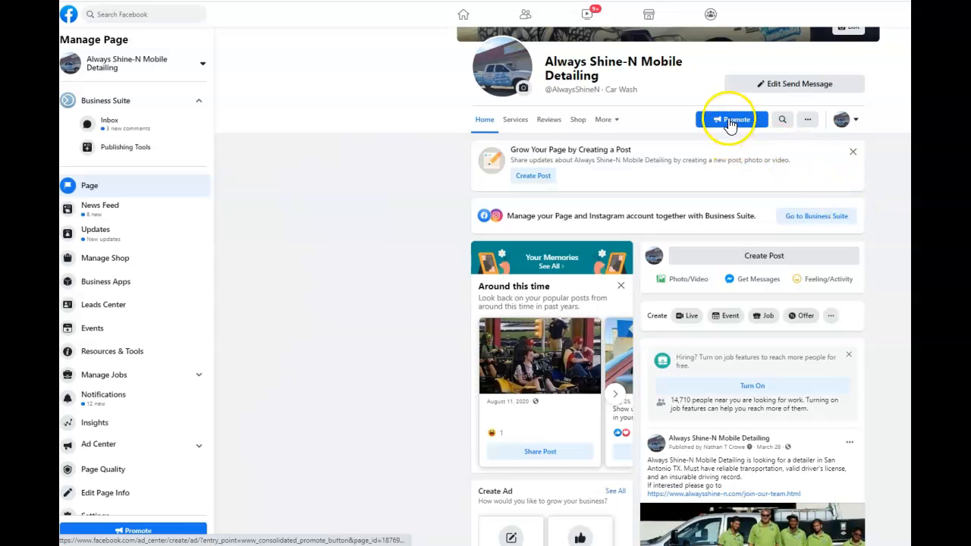
Step: Promote the car-detailing business page and start a brand-new ad
click(730, 119)
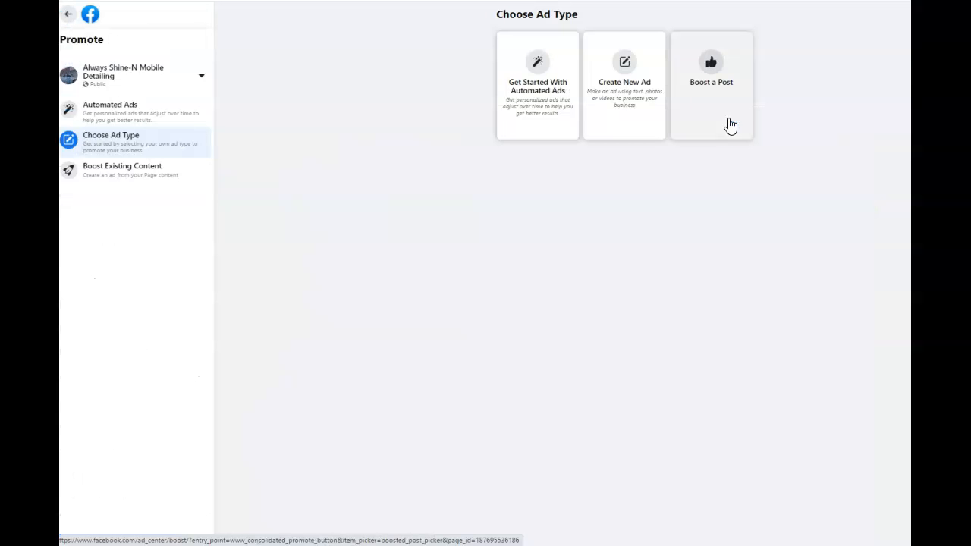
click(623, 85)
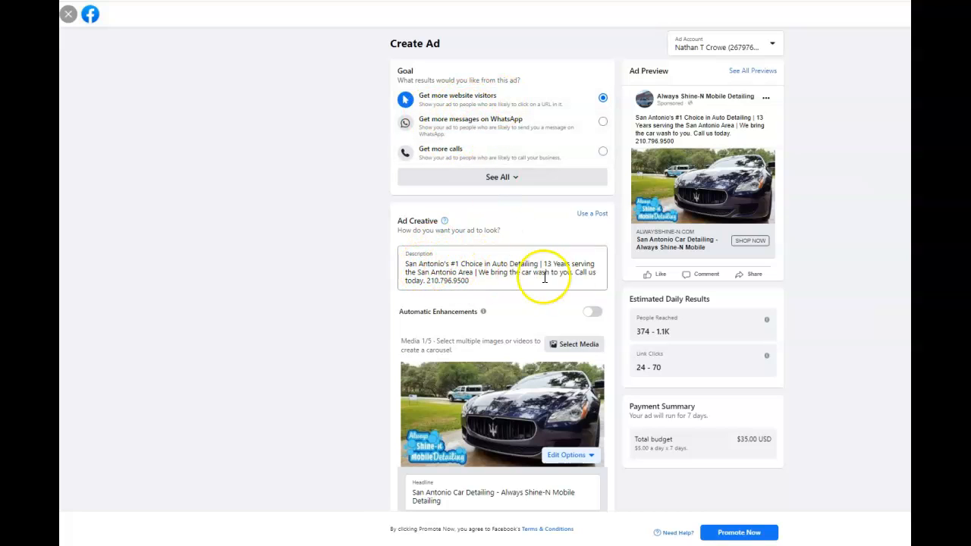
scroll(down, 3)
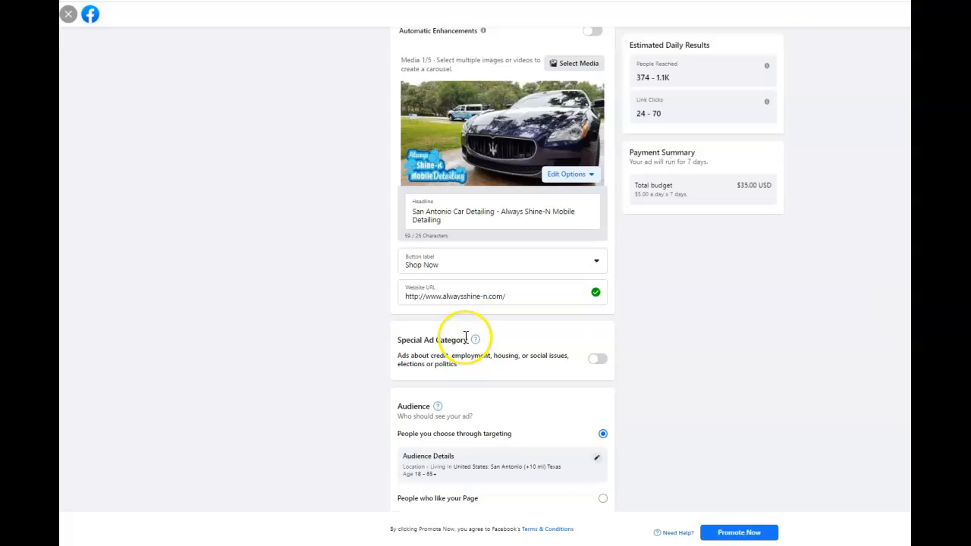
scroll(down, 3)
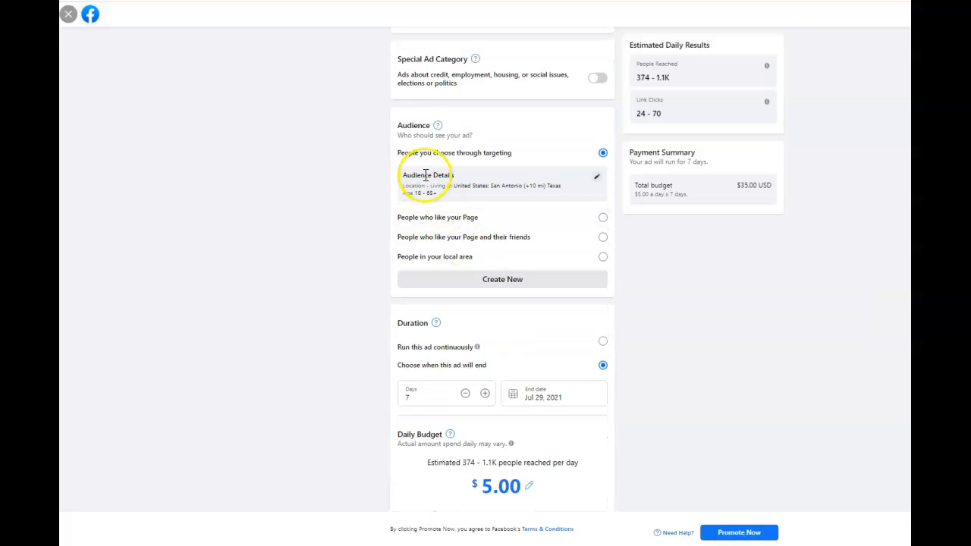
mouse_move(482, 205)
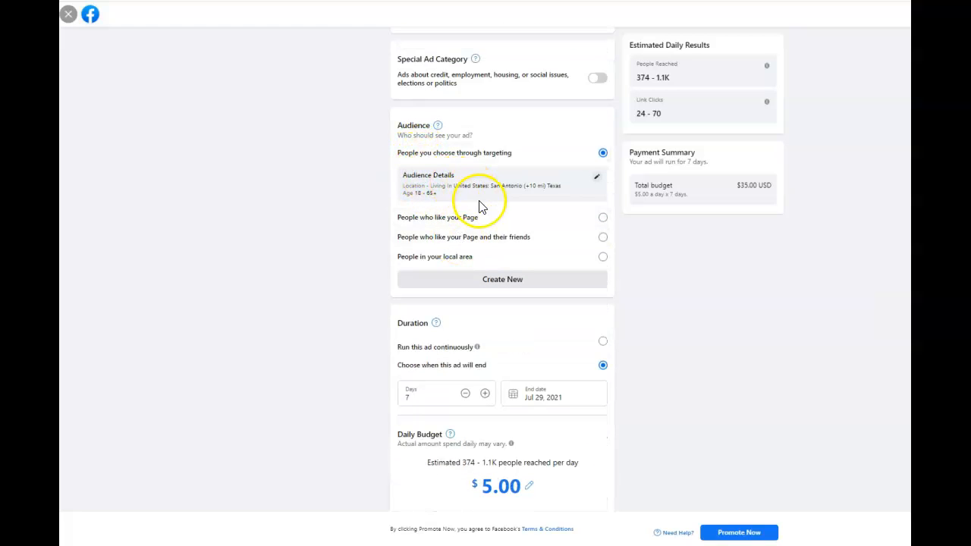
mouse_move(527, 195)
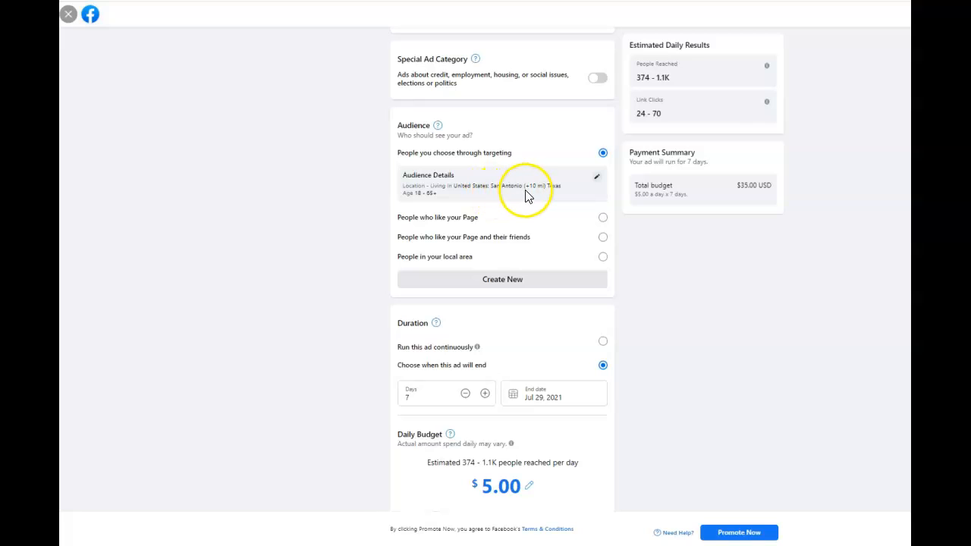
mouse_move(474, 201)
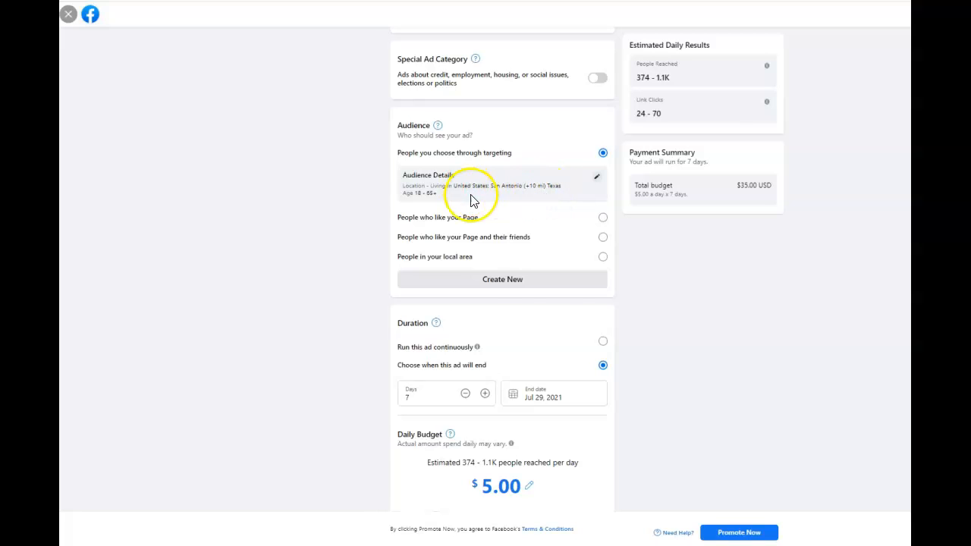
mouse_move(502, 284)
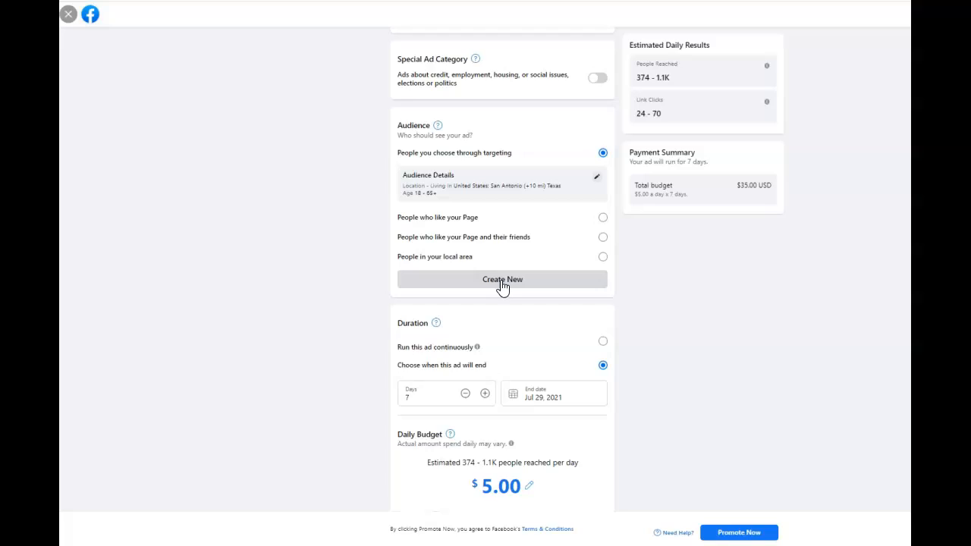
Step: Create a new audience named 'Test 1' with minimum age raised to 27
click(502, 279)
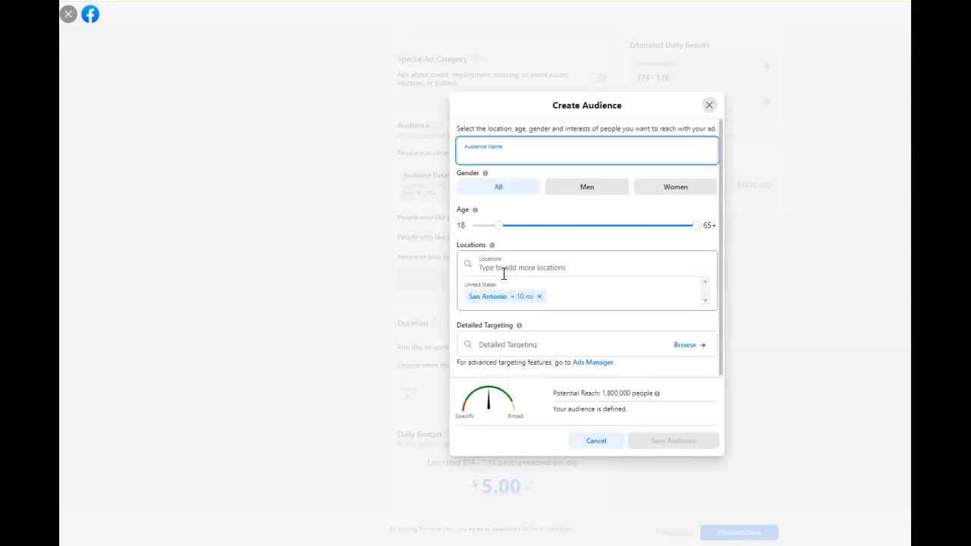
mouse_move(543, 309)
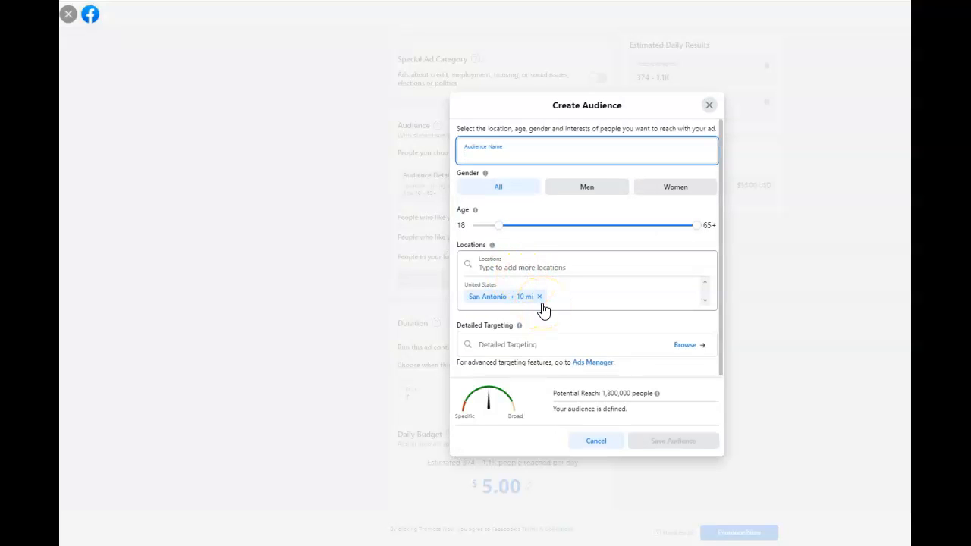
text(1)
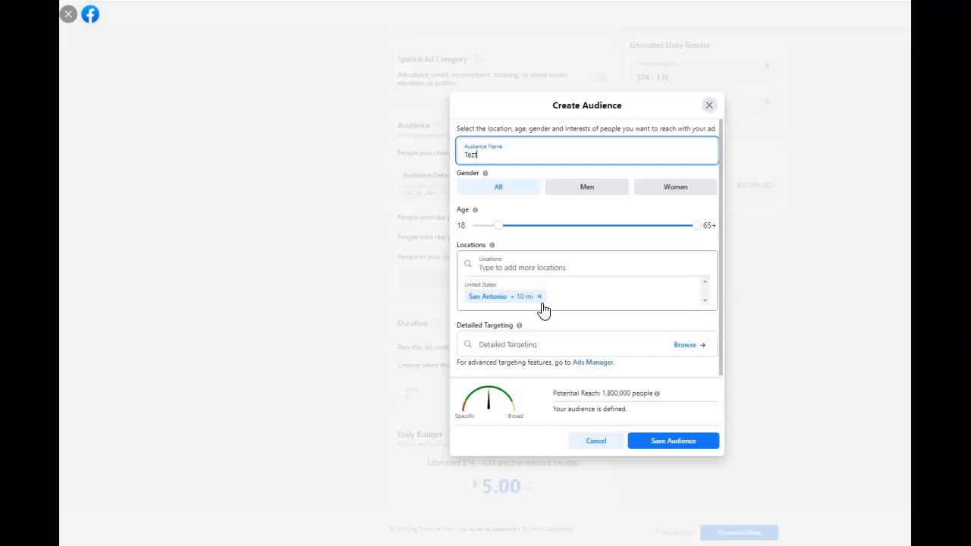
text(1)
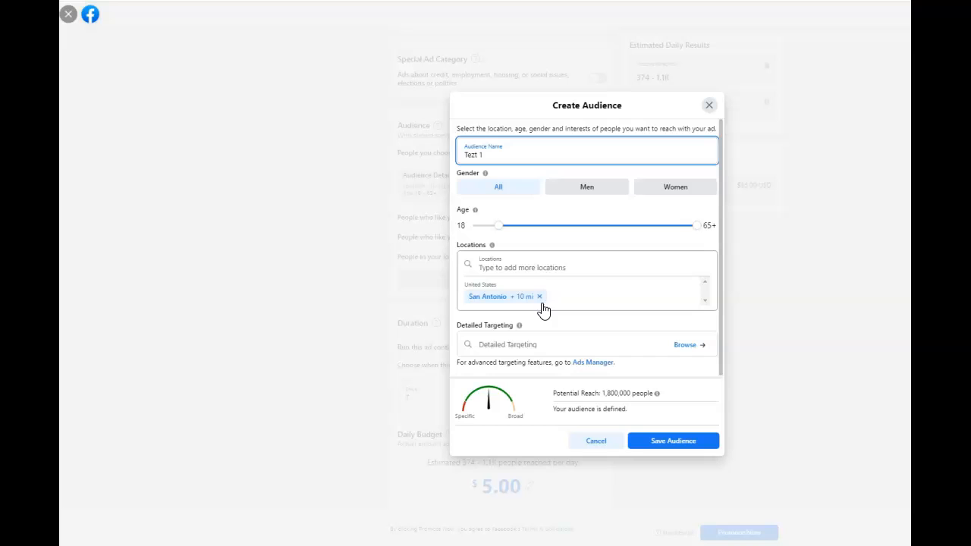
key(Backspace)
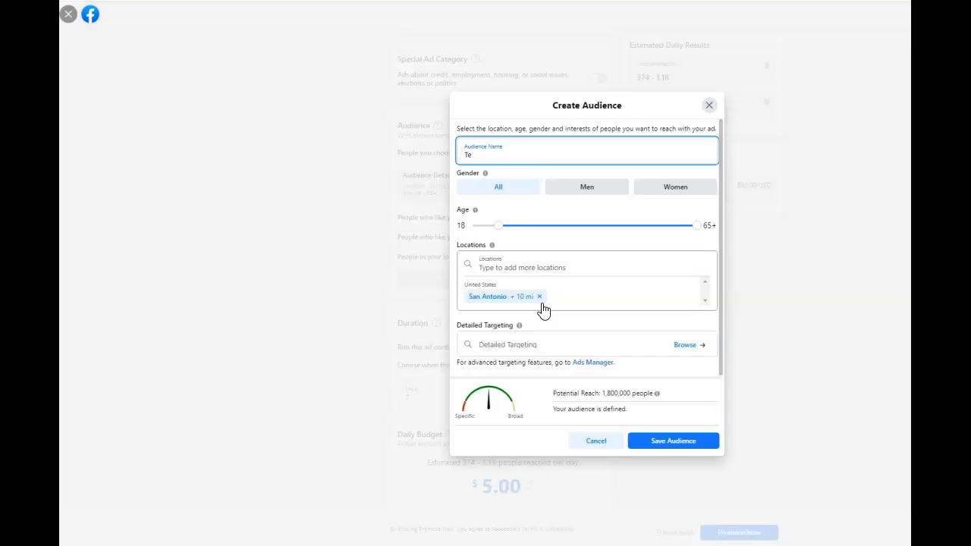
text(st 1)
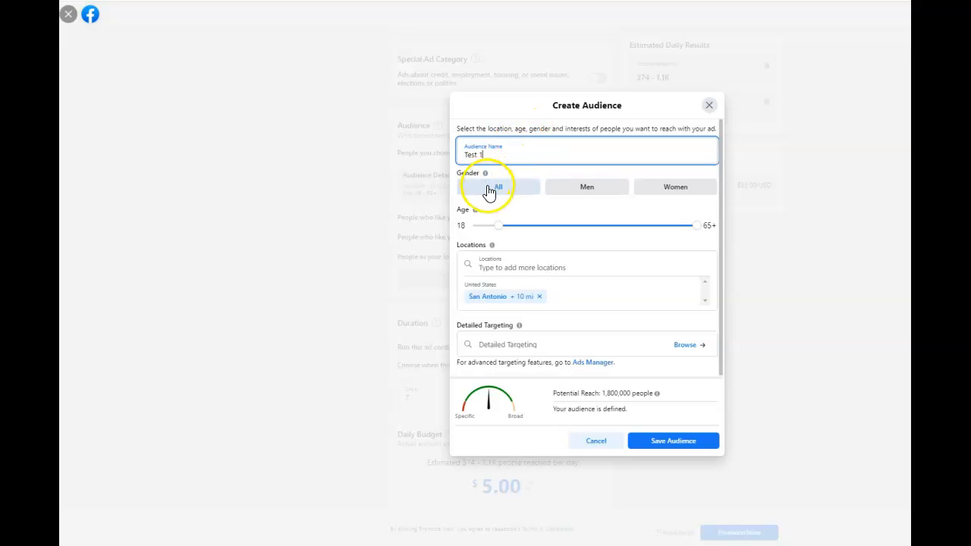
mouse_move(537, 221)
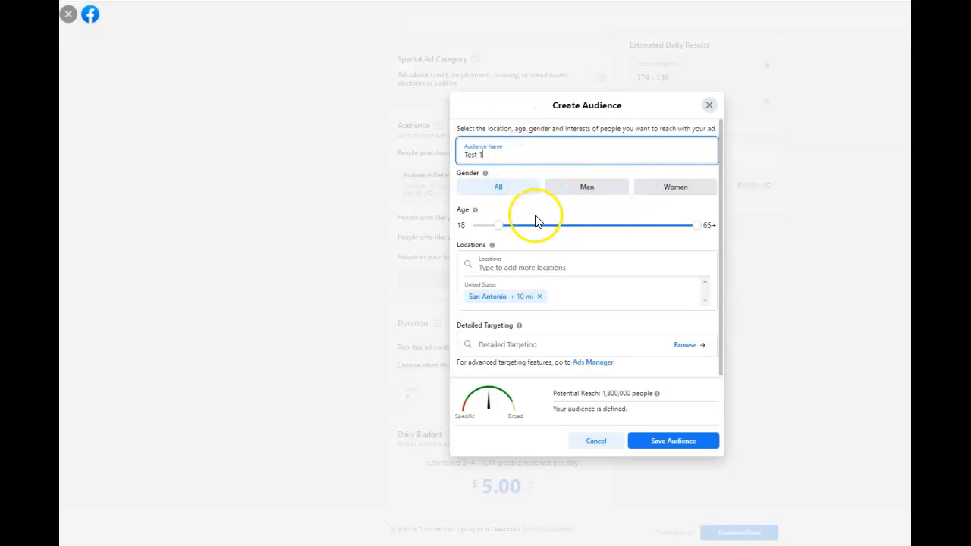
drag(496, 225, 502, 225)
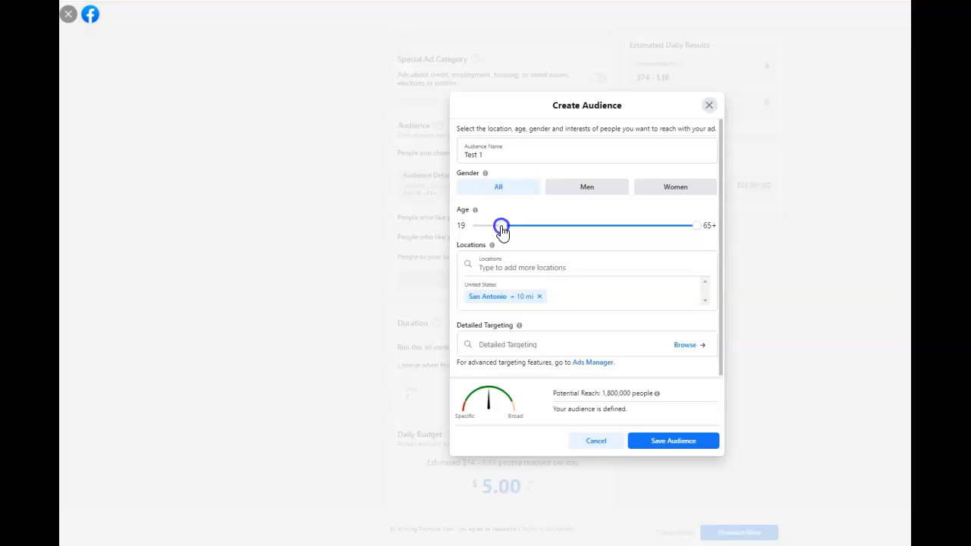
drag(501, 225, 534, 225)
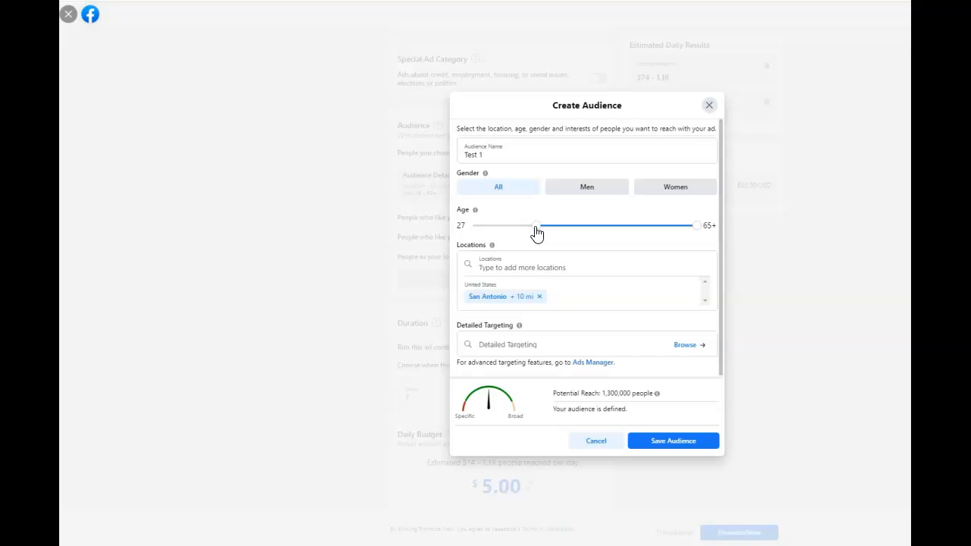
mouse_move(506, 317)
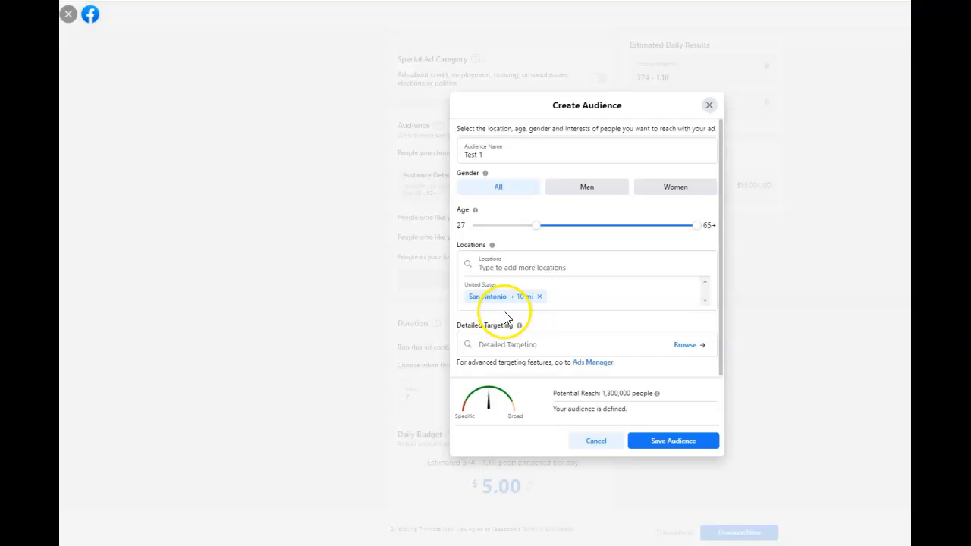
mouse_move(537, 306)
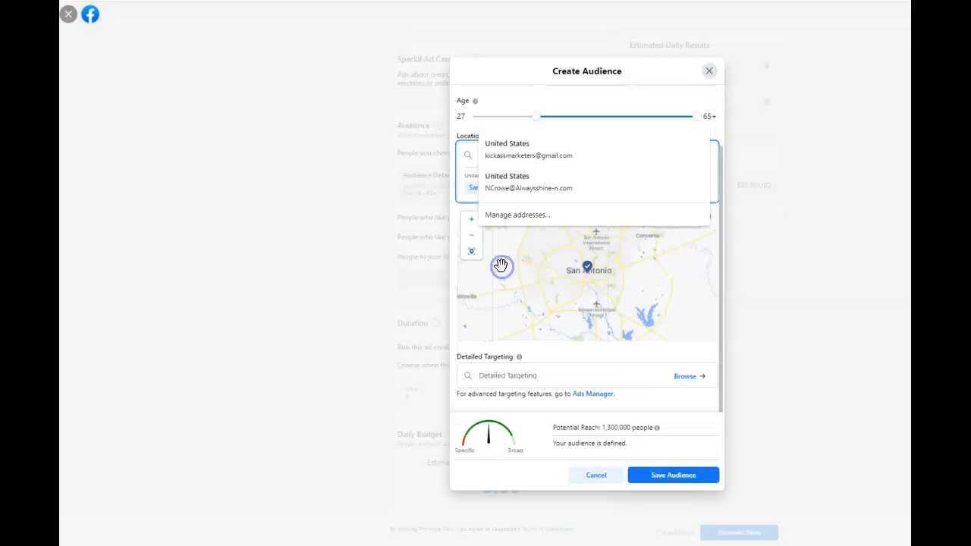
Step: Re-search 'San Antonio TX' and target San Antonio, DMA as the location
click(708, 70)
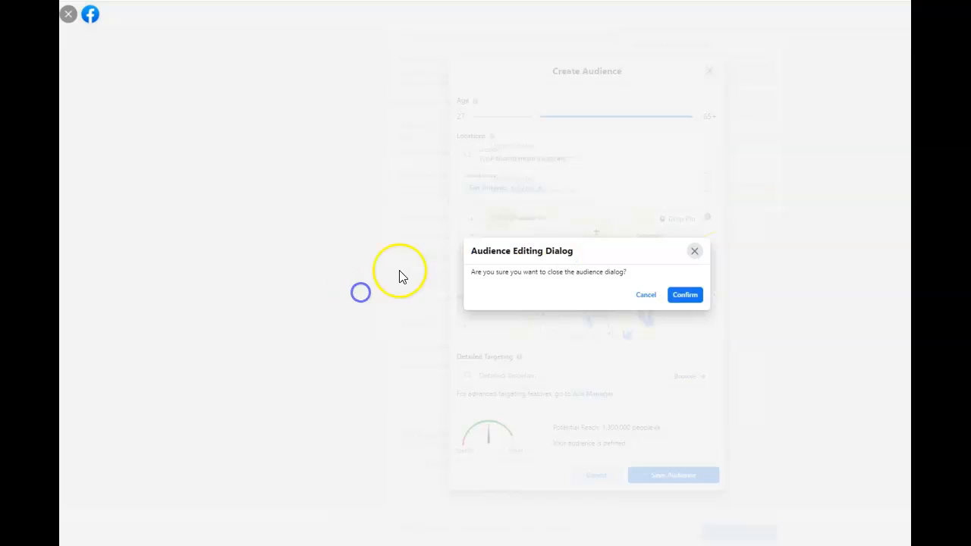
click(645, 294)
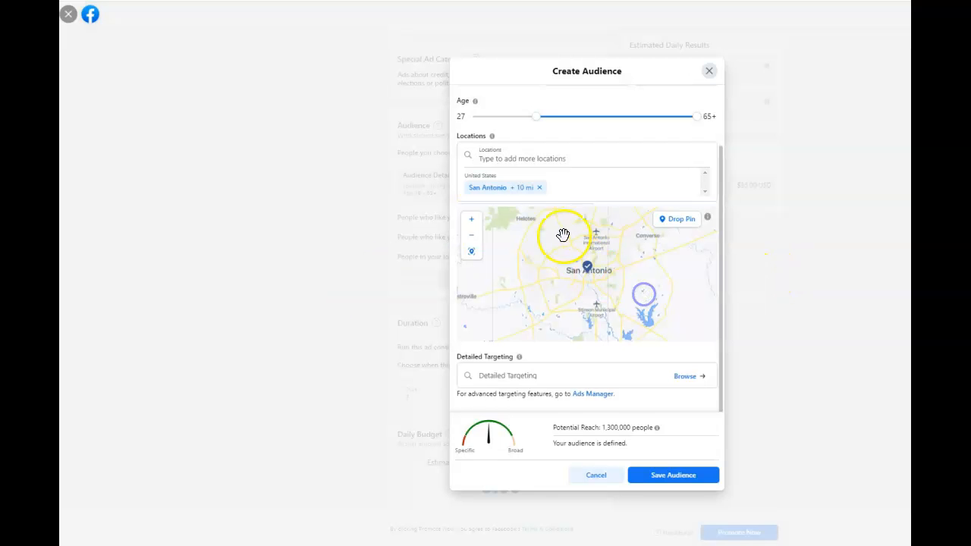
click(539, 188)
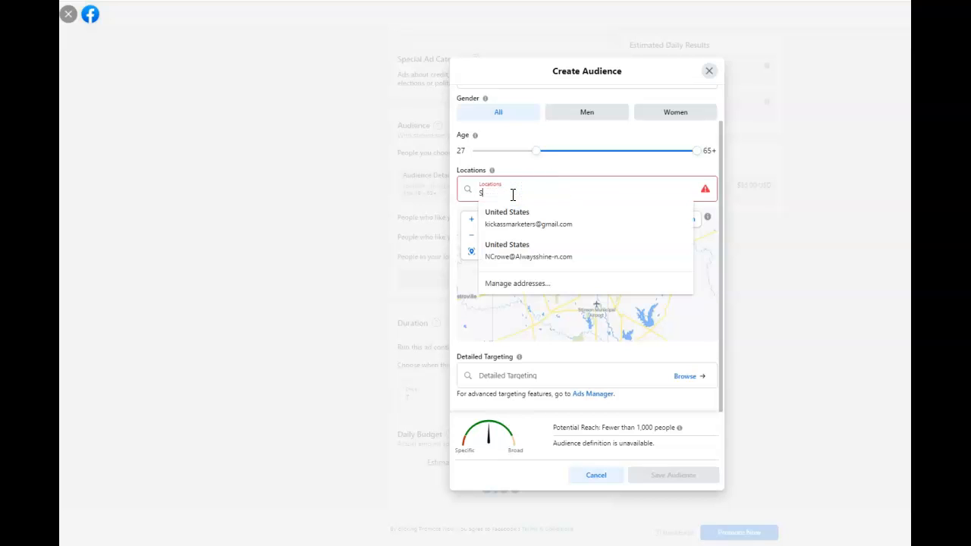
text(San Antonio)
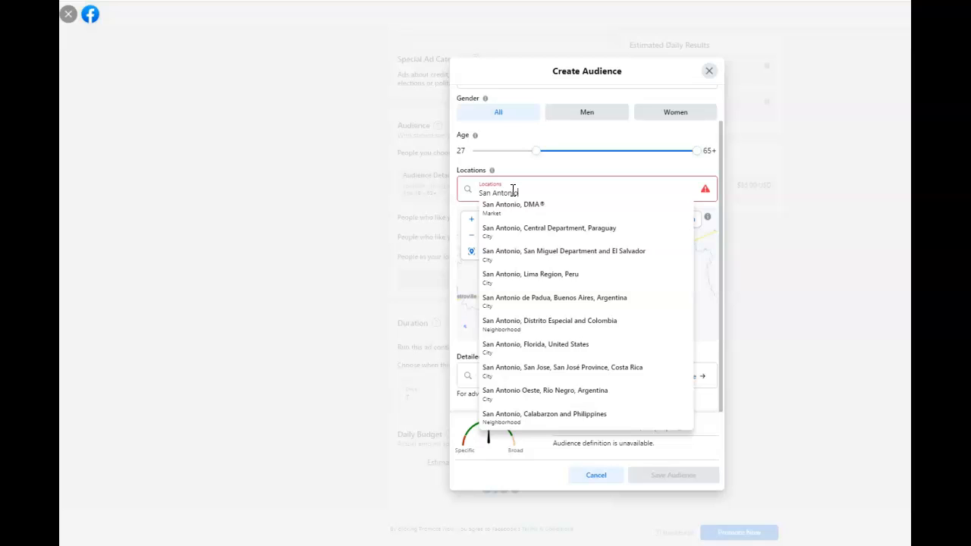
mouse_move(529, 277)
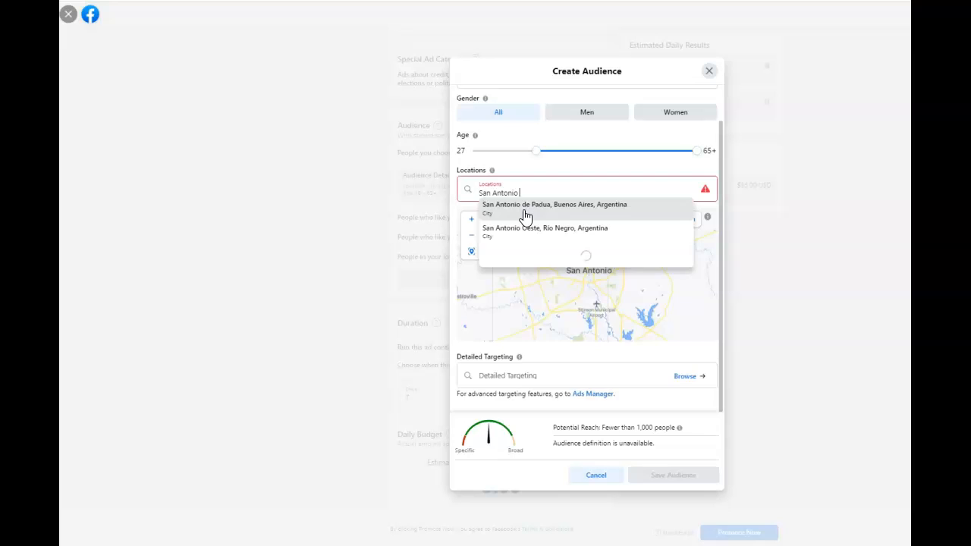
text(TX)
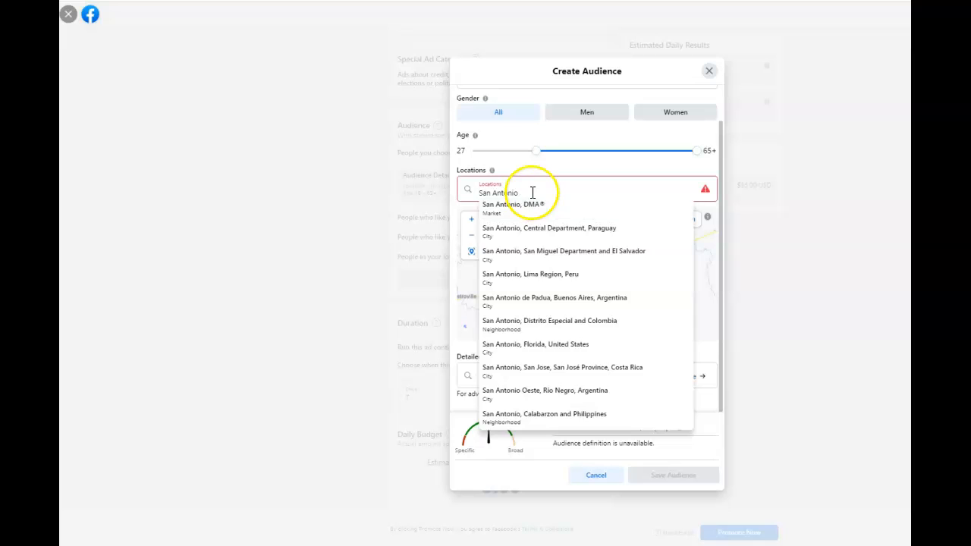
mouse_move(529, 208)
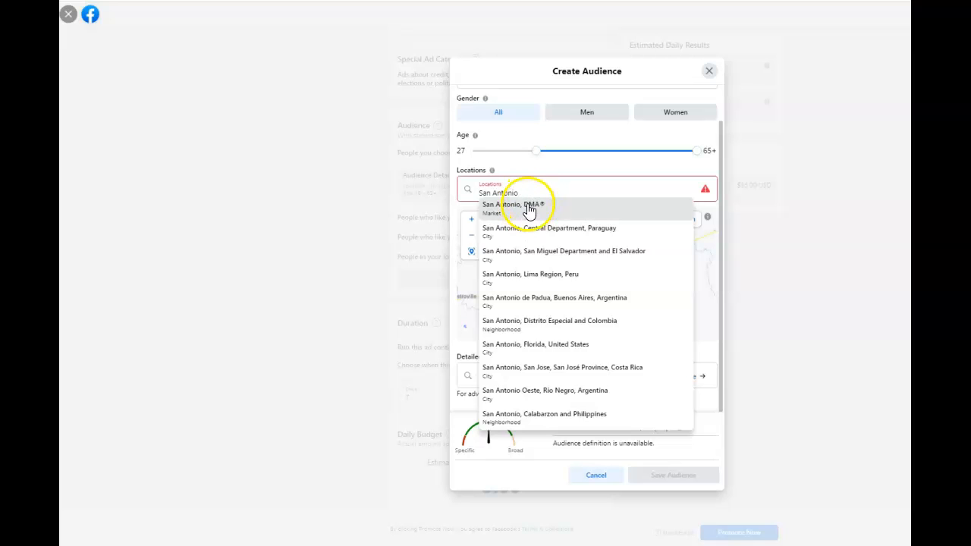
click(514, 207)
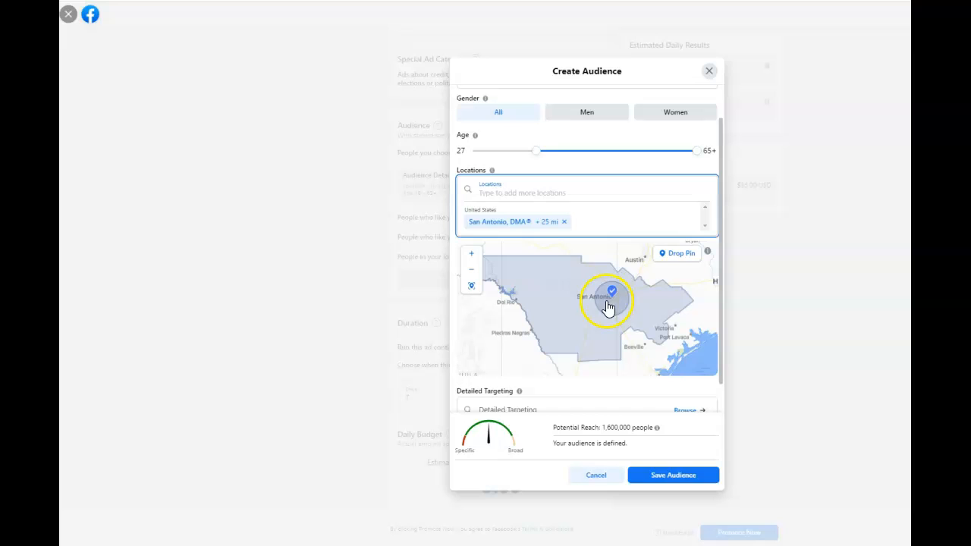
mouse_move(622, 355)
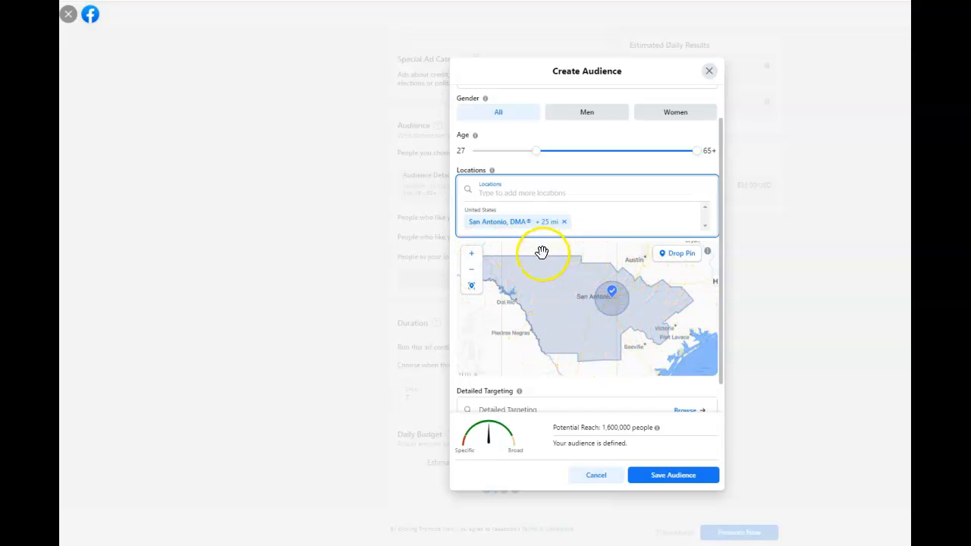
mouse_move(515, 307)
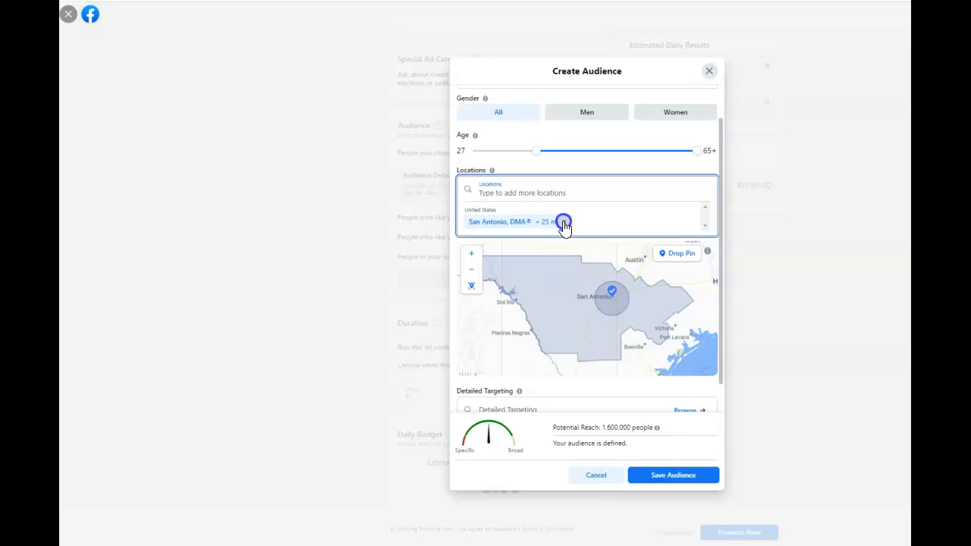
Step: Replace San Antonio DMA with Houston, Texas and narrow the radius to 15 mi
click(564, 221)
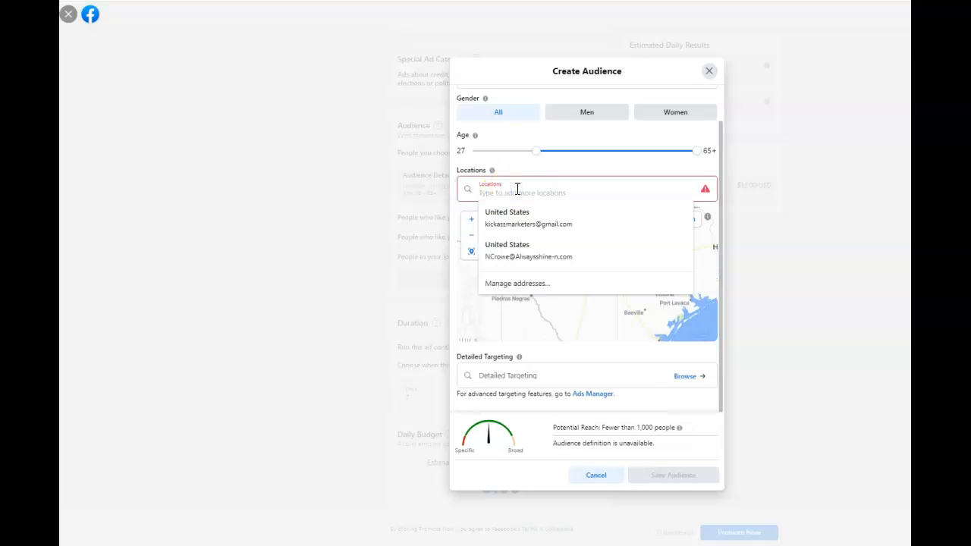
text(Houston)
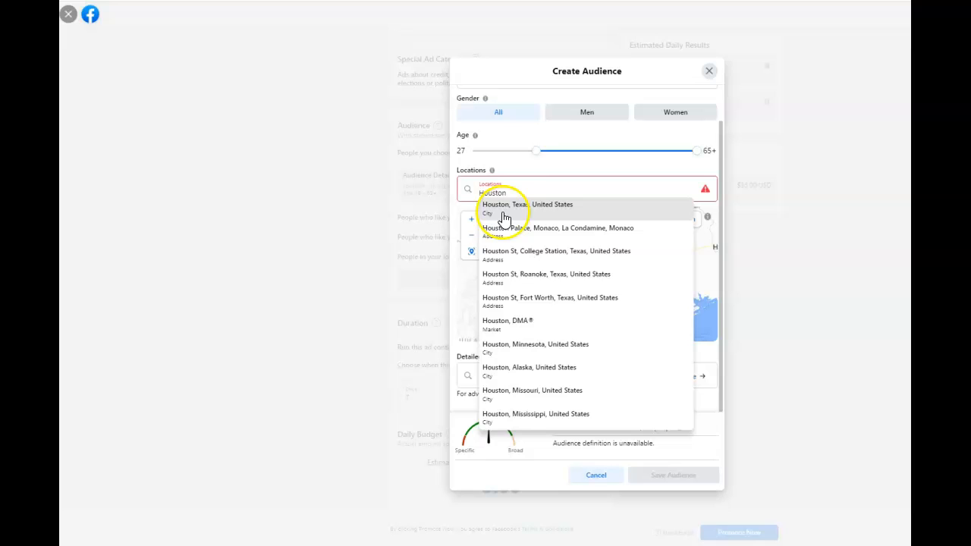
mouse_move(519, 208)
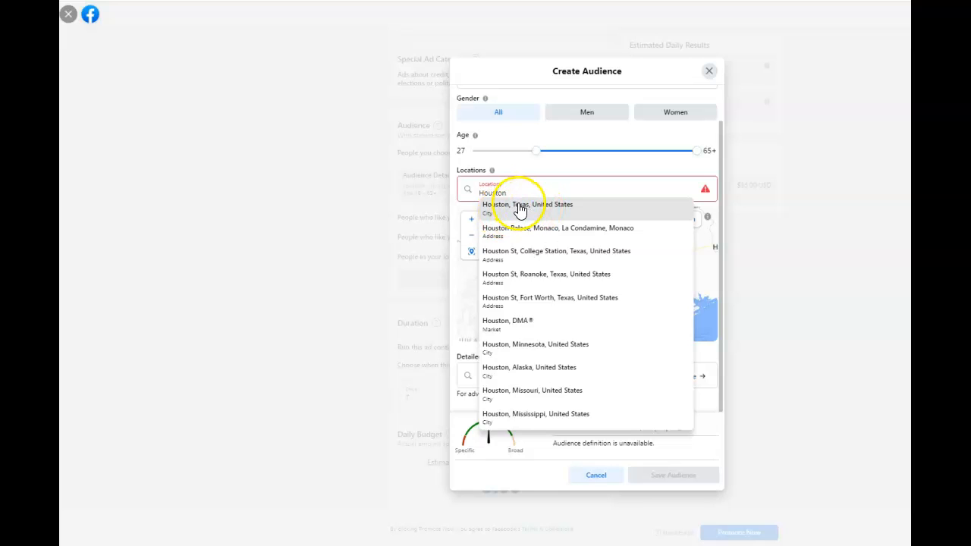
click(521, 208)
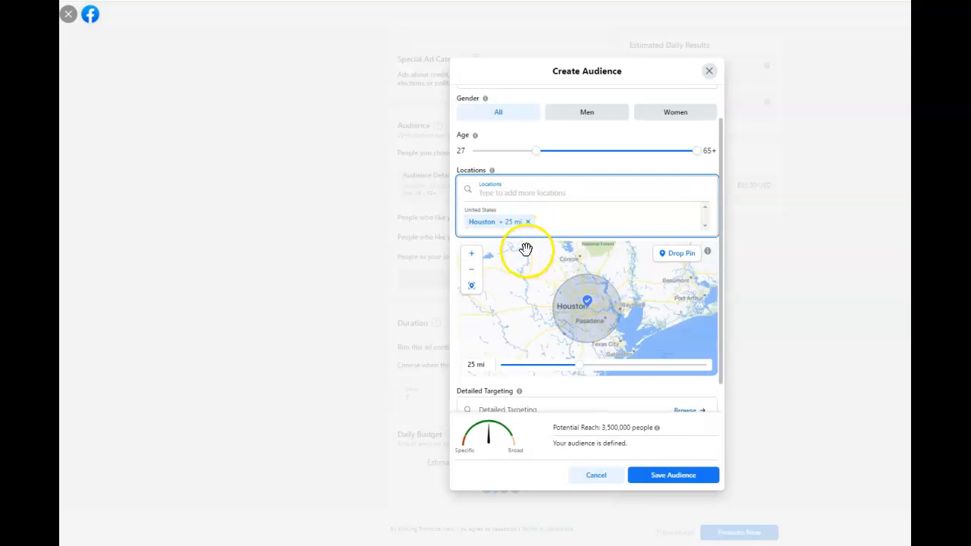
mouse_move(584, 376)
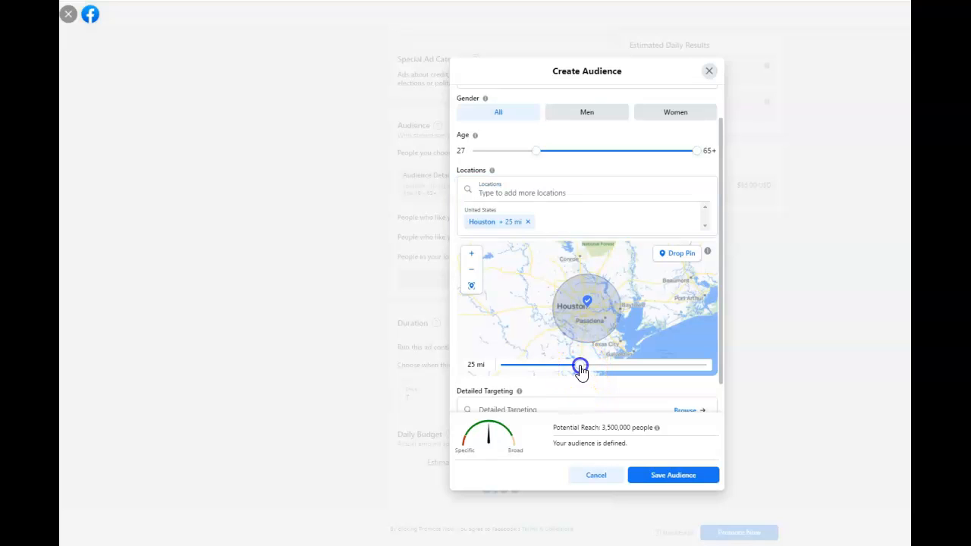
drag(580, 366, 540, 366)
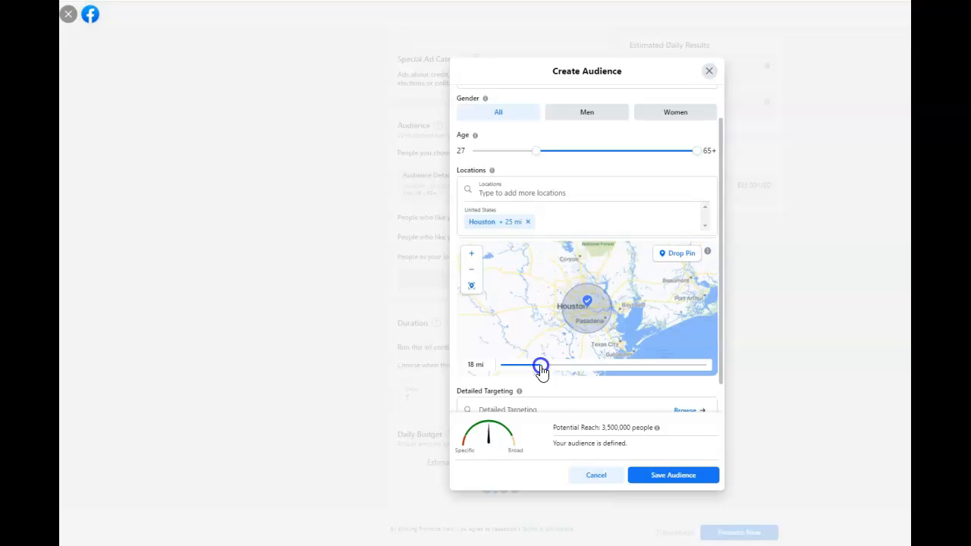
drag(540, 366, 529, 365)
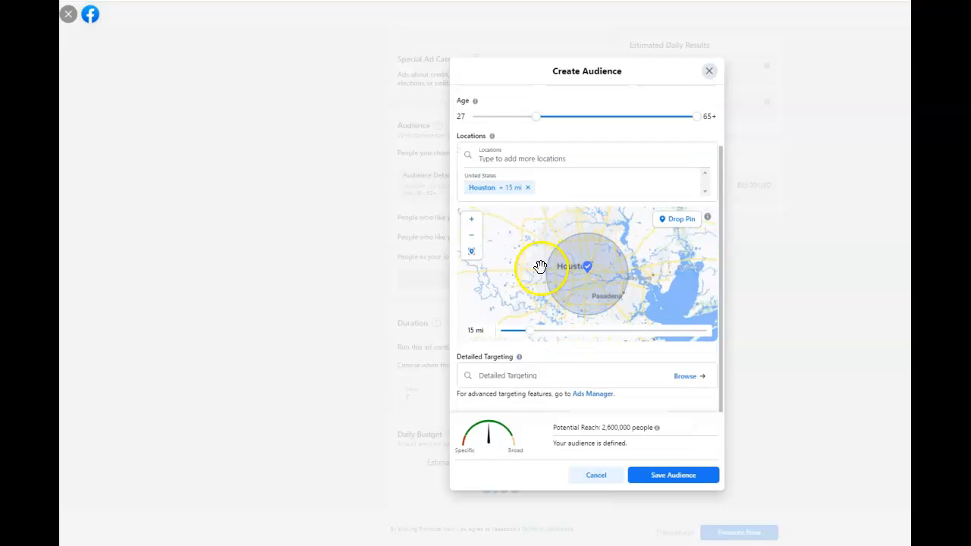
mouse_move(549, 451)
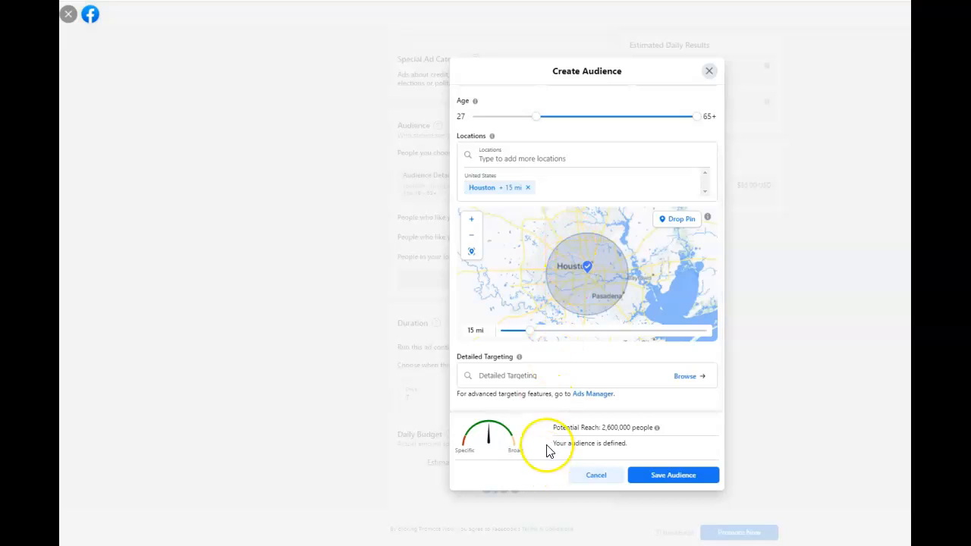
mouse_move(611, 441)
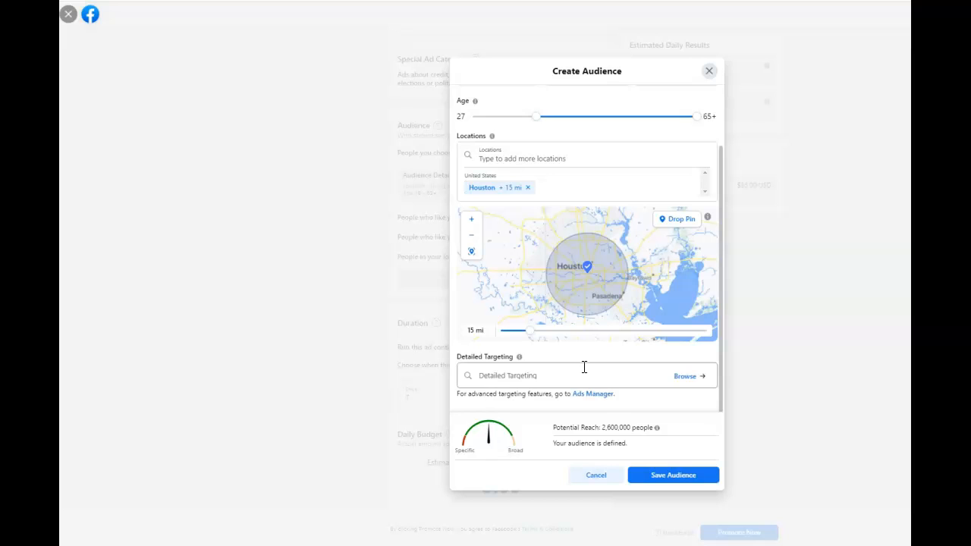
mouse_move(621, 292)
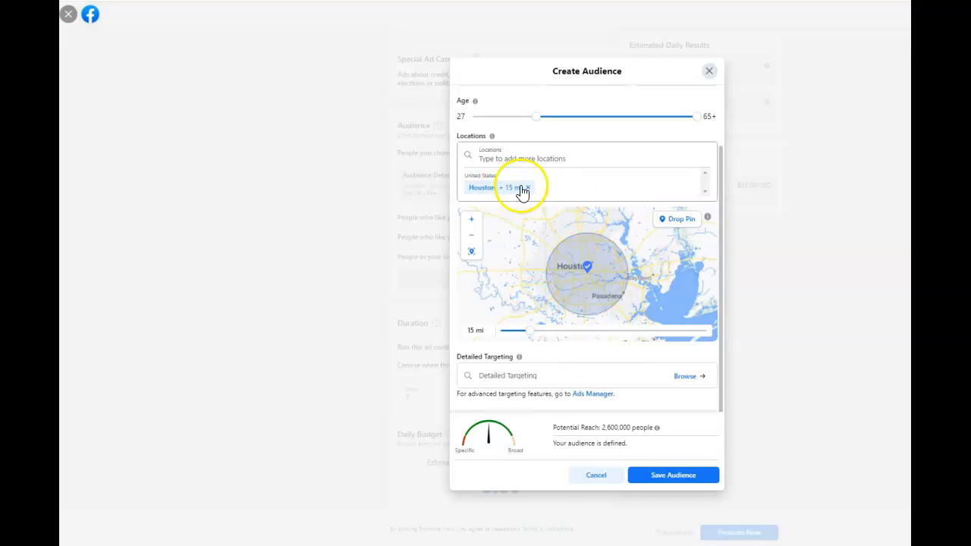
Step: Remove Houston and search locations for 'San Antonio TX United States'
click(521, 187)
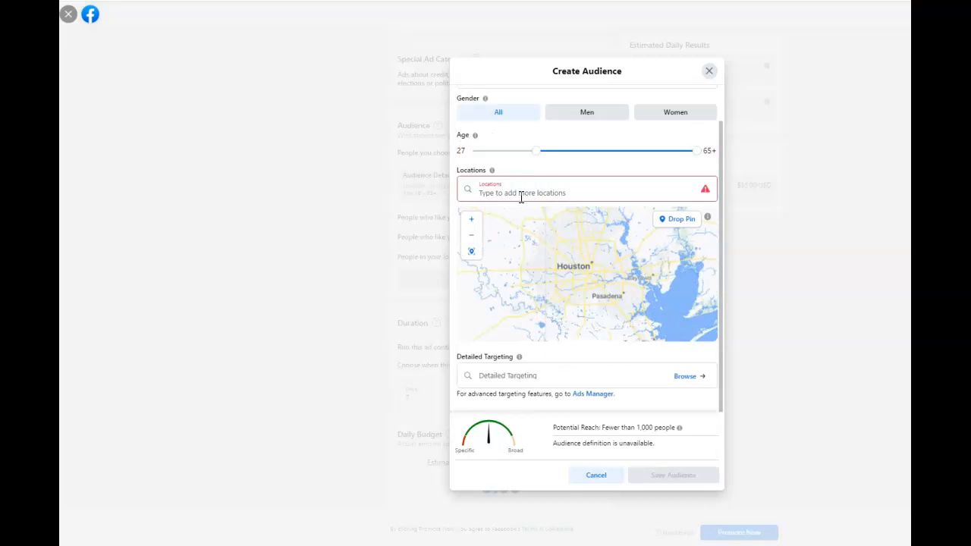
text(San Antonio)
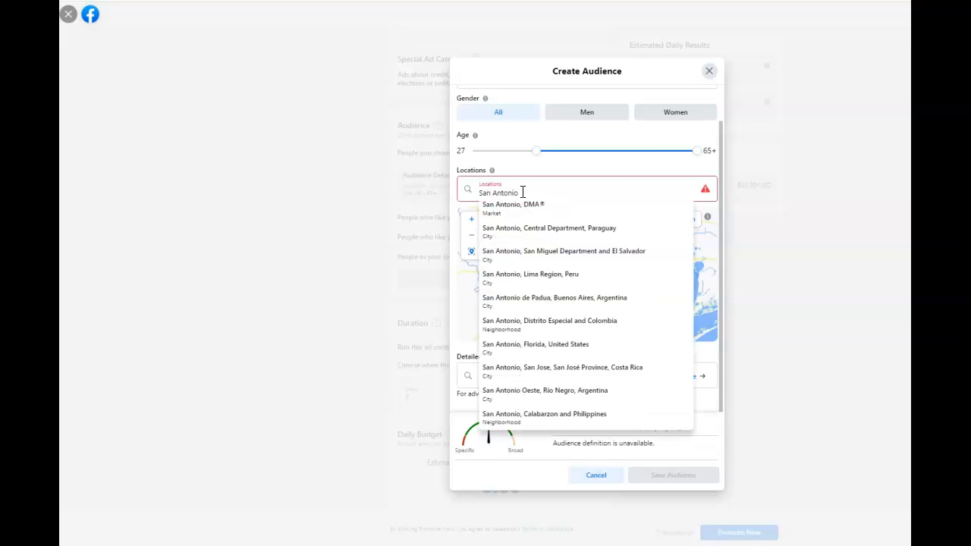
text(TX)
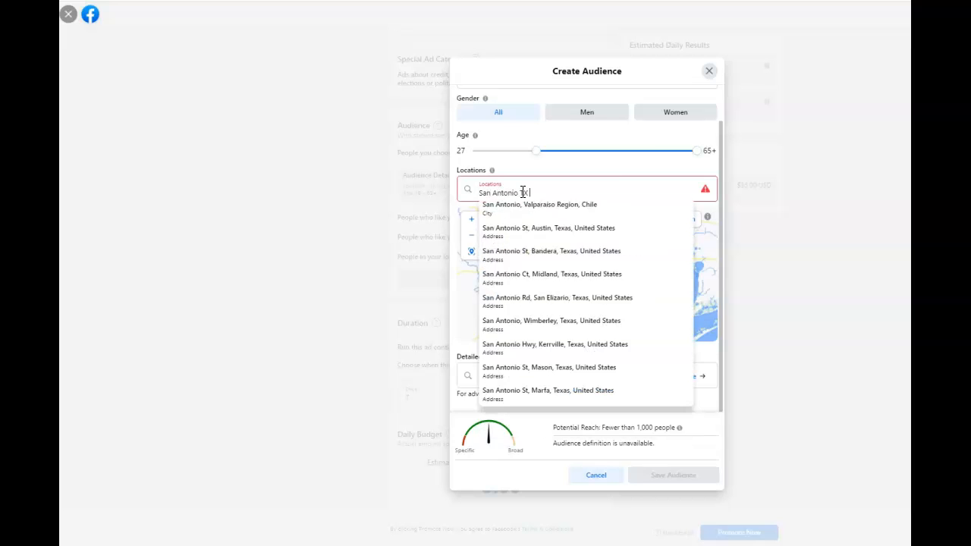
text(United state)
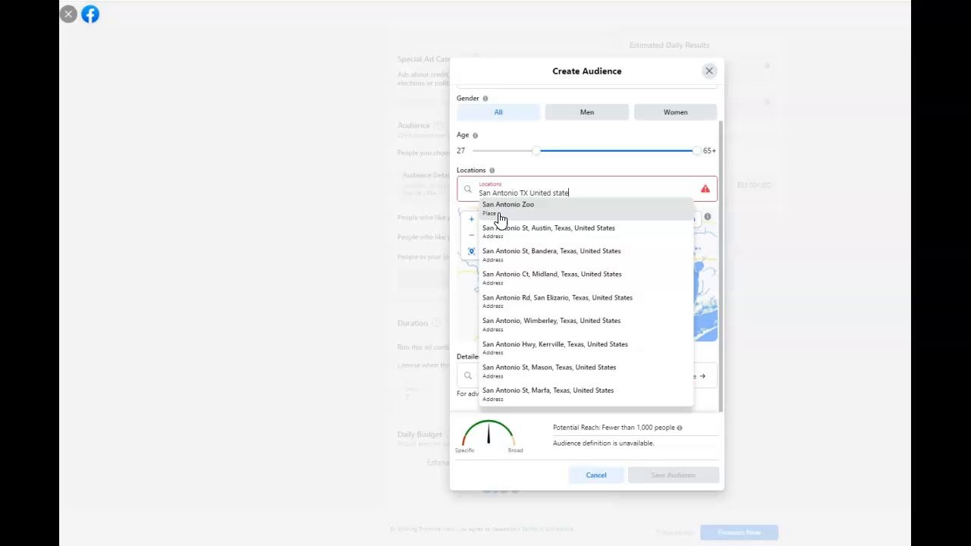
mouse_move(538, 220)
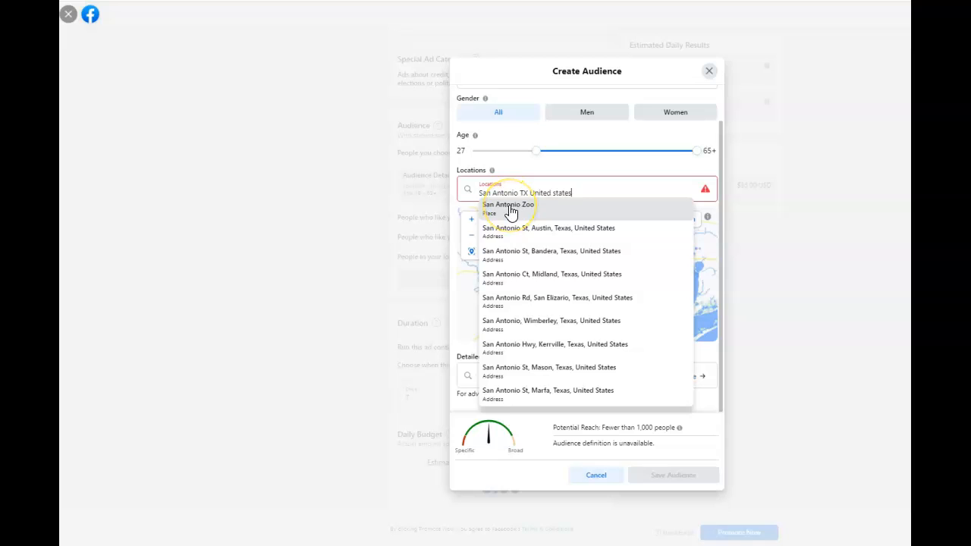
mouse_move(519, 349)
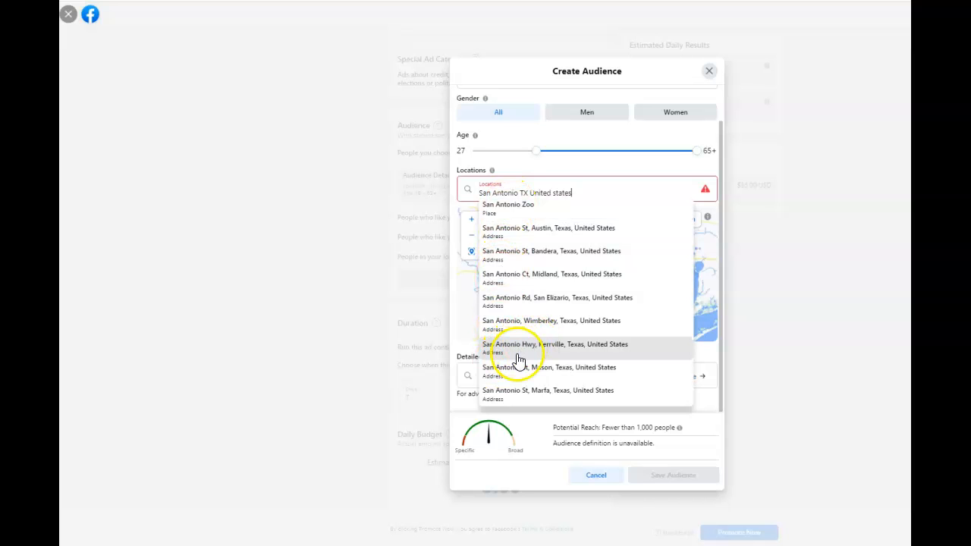
mouse_move(515, 232)
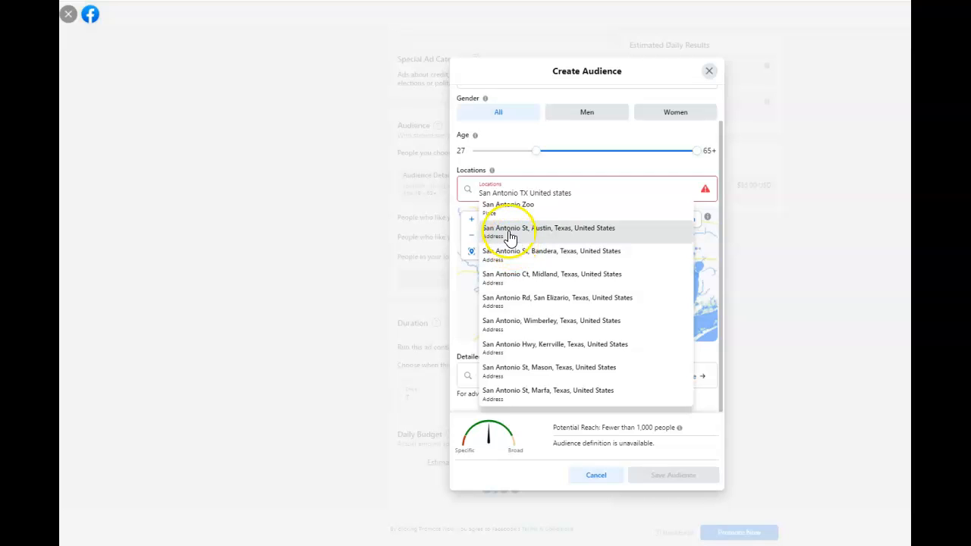
mouse_move(401, 244)
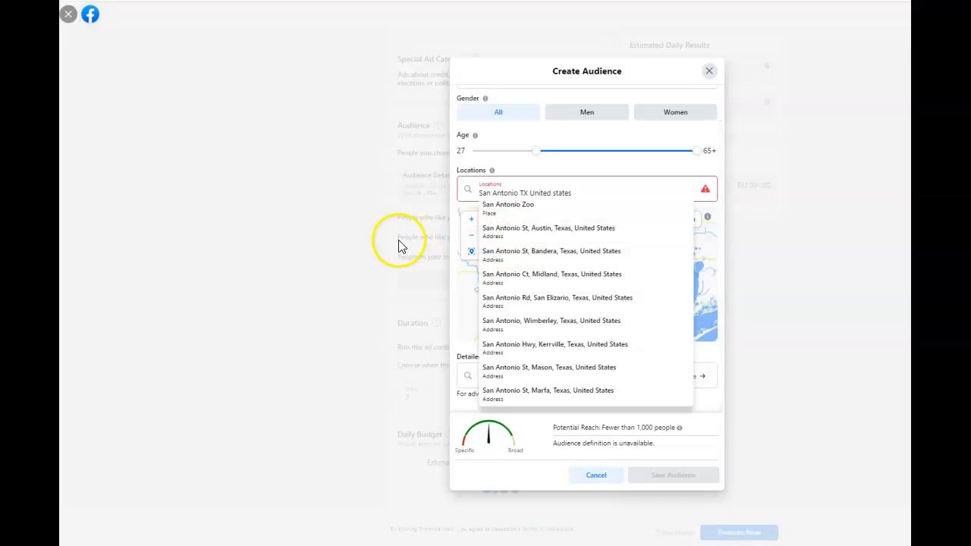
mouse_move(317, 285)
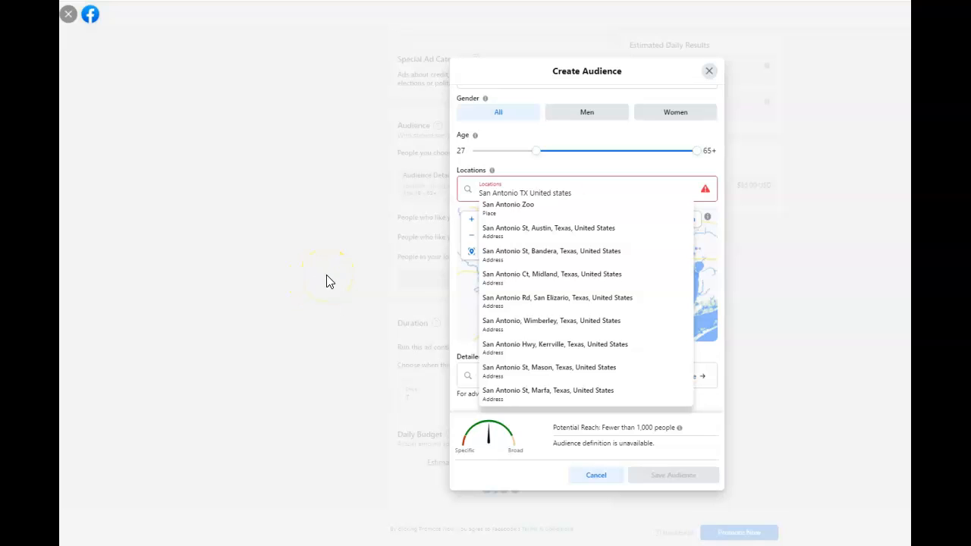
click(565, 192)
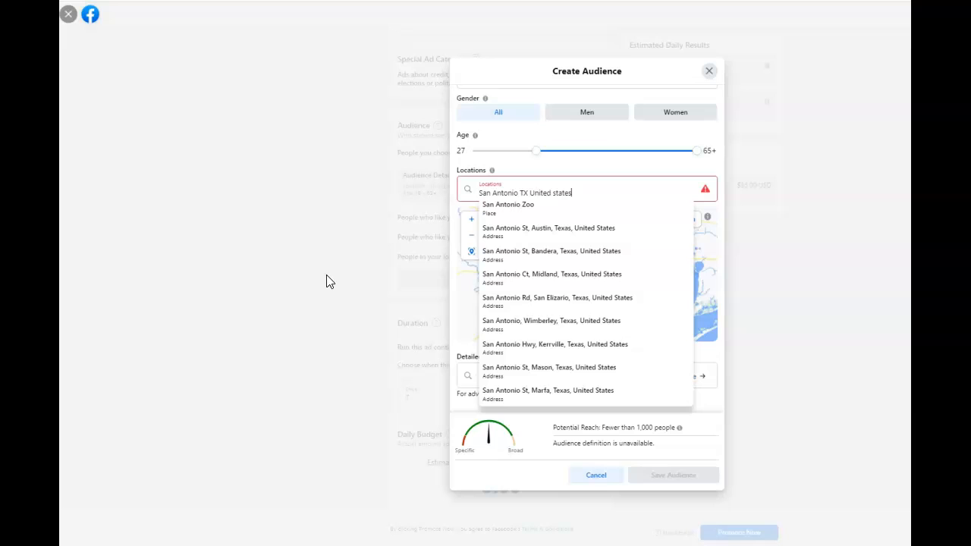
mouse_move(173, 144)
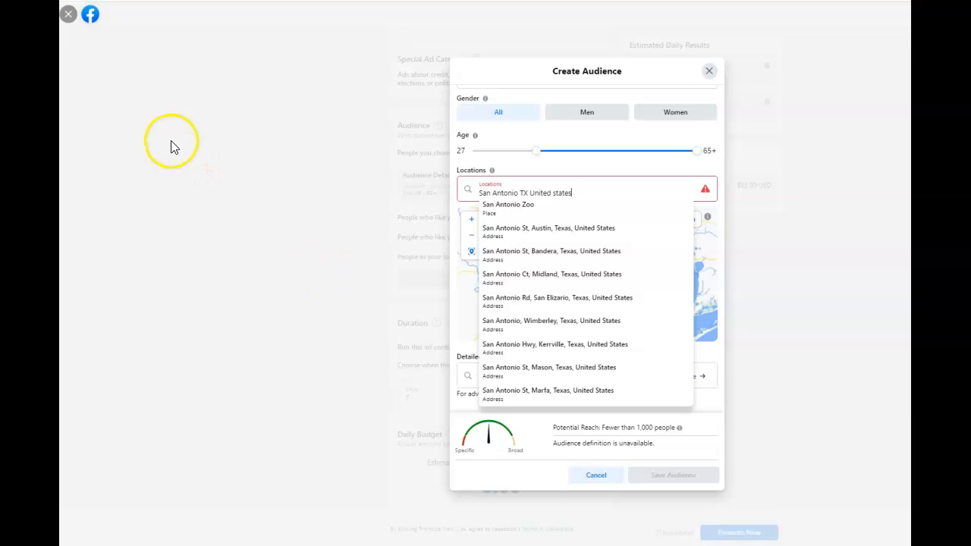